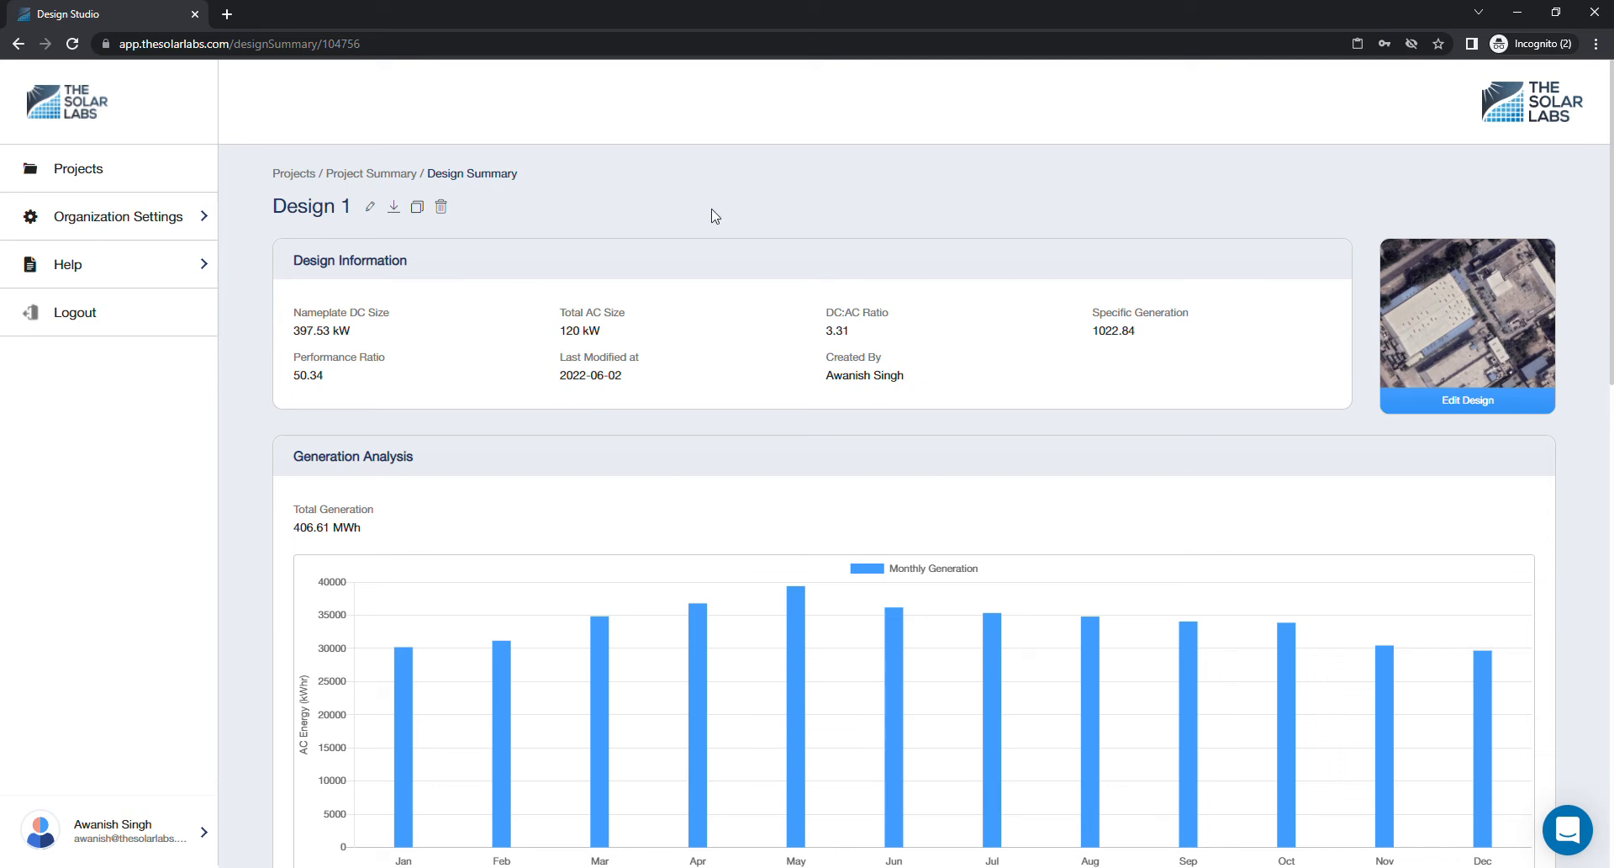
pyautogui.moveTo(932, 230)
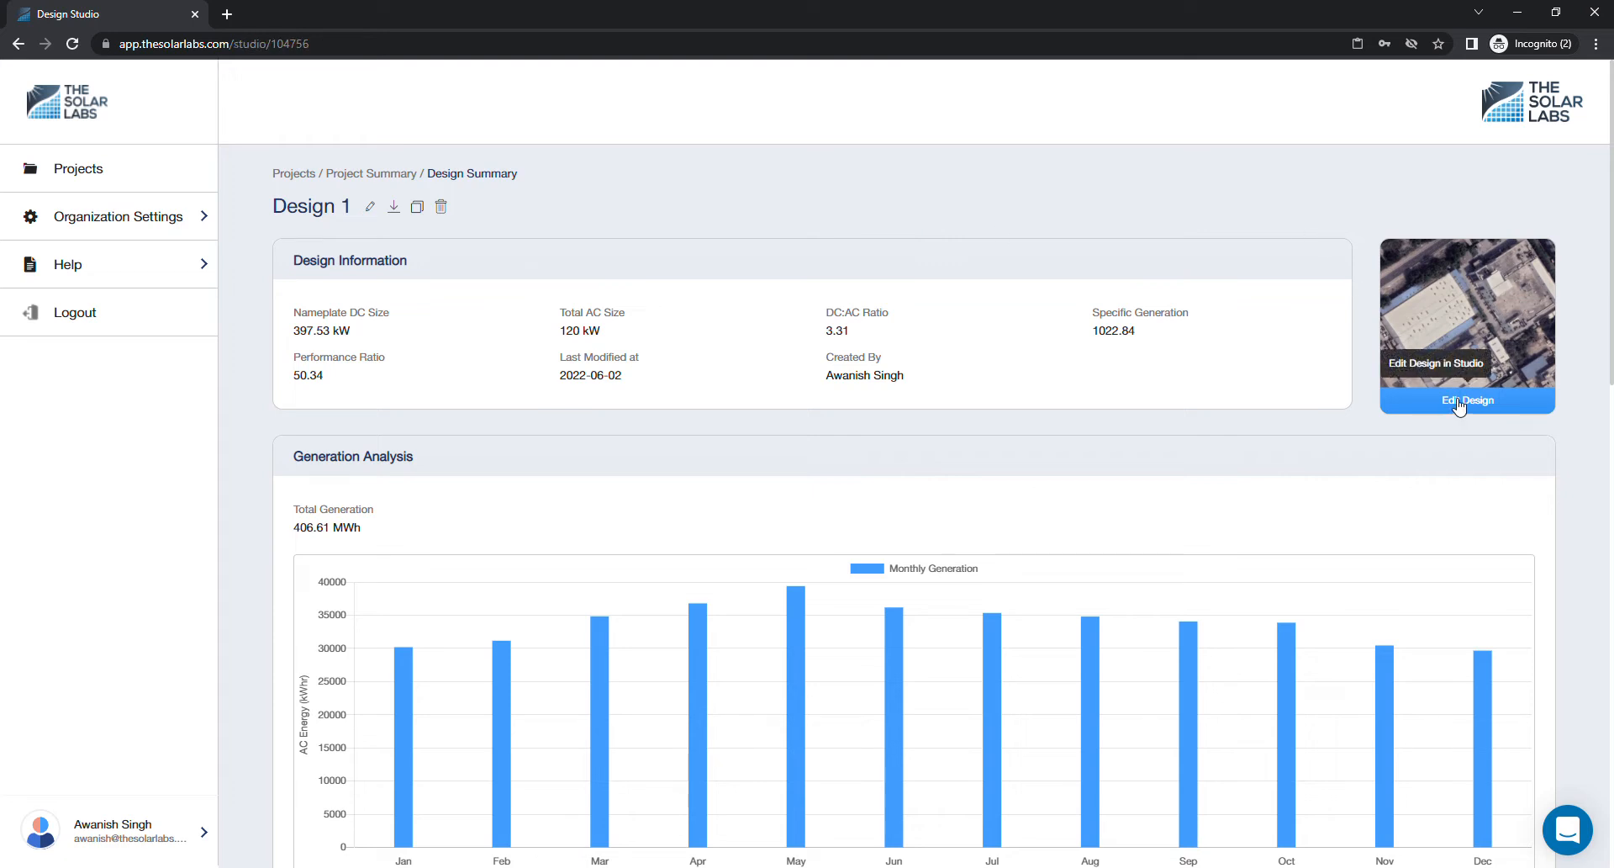
# Open Design 1 in the Studio editor via Edit Design, showing the rooftop panel layout.
pyautogui.click(1467, 399)
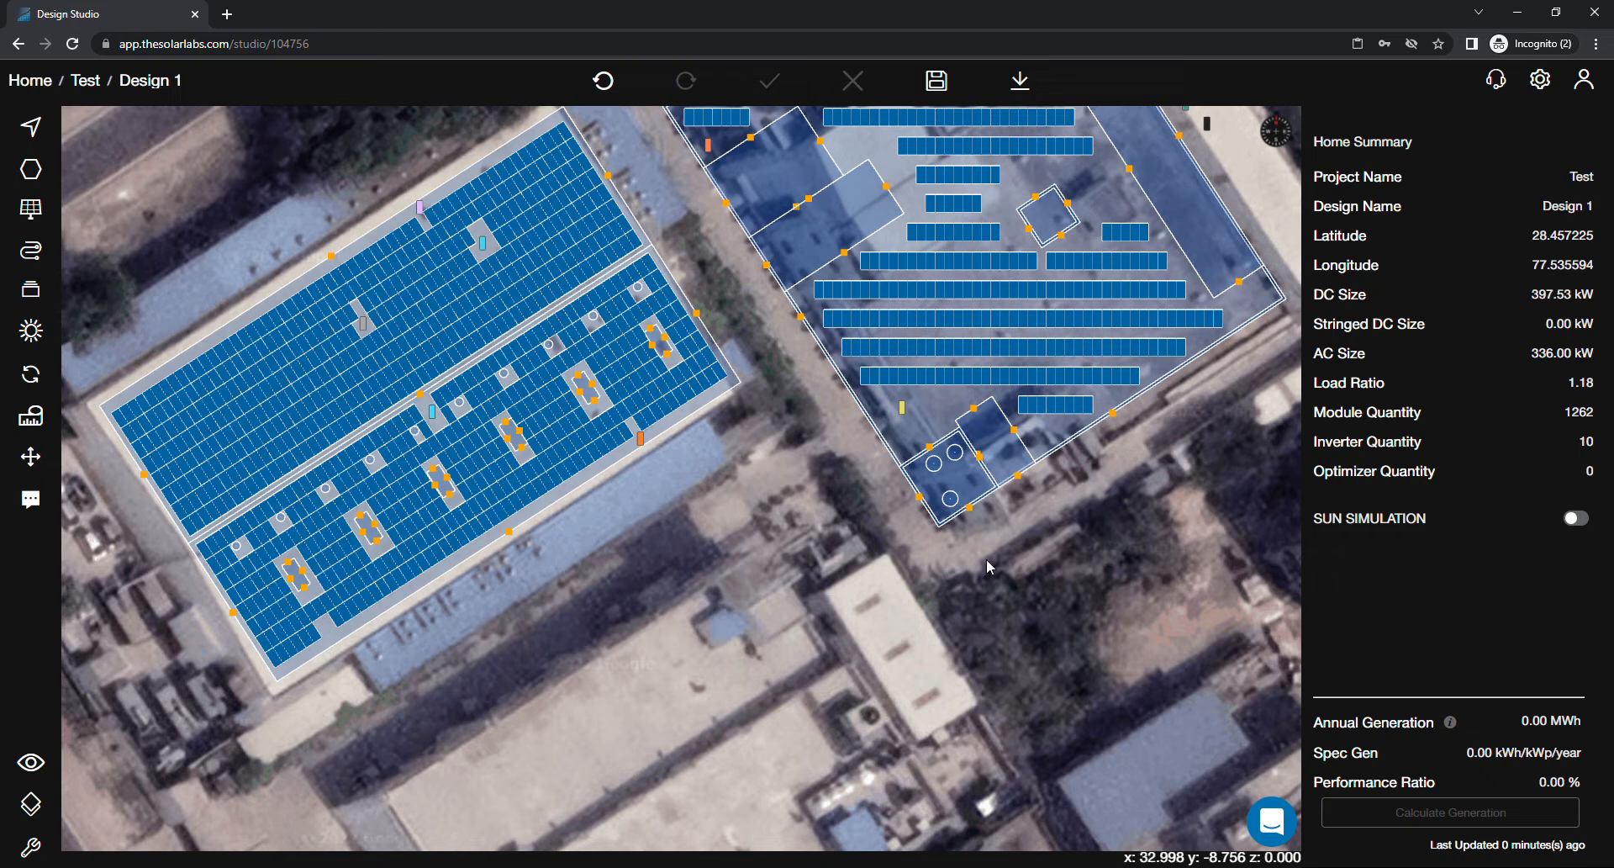
pyautogui.moveTo(505, 601)
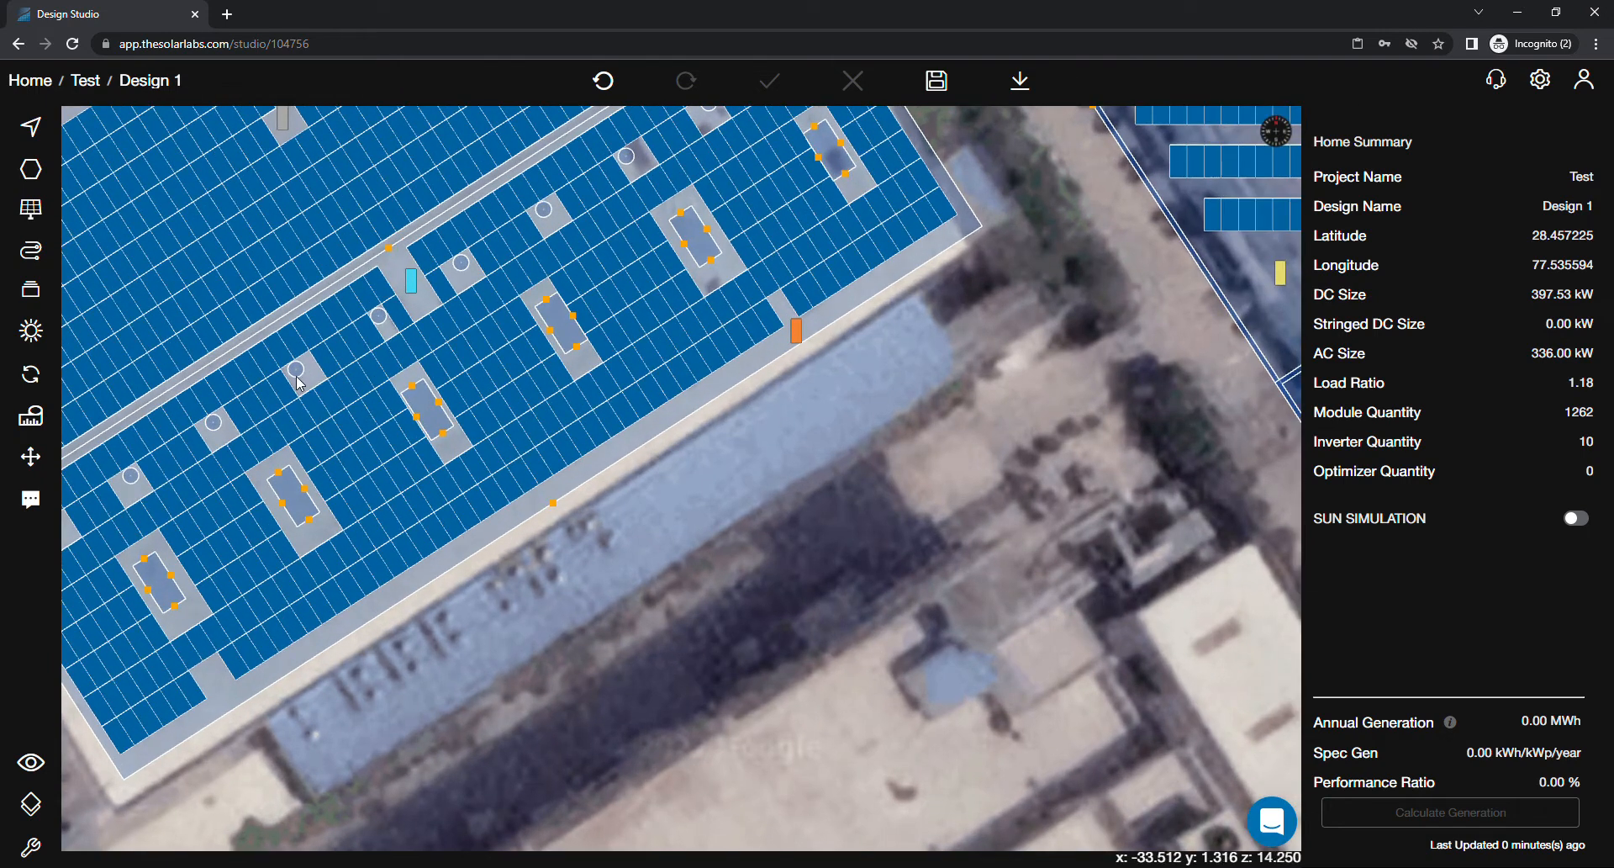
# Select the 0.680-area circular obstruction (model 44) and leave its Heat Map toggled off.
pyautogui.click(299, 373)
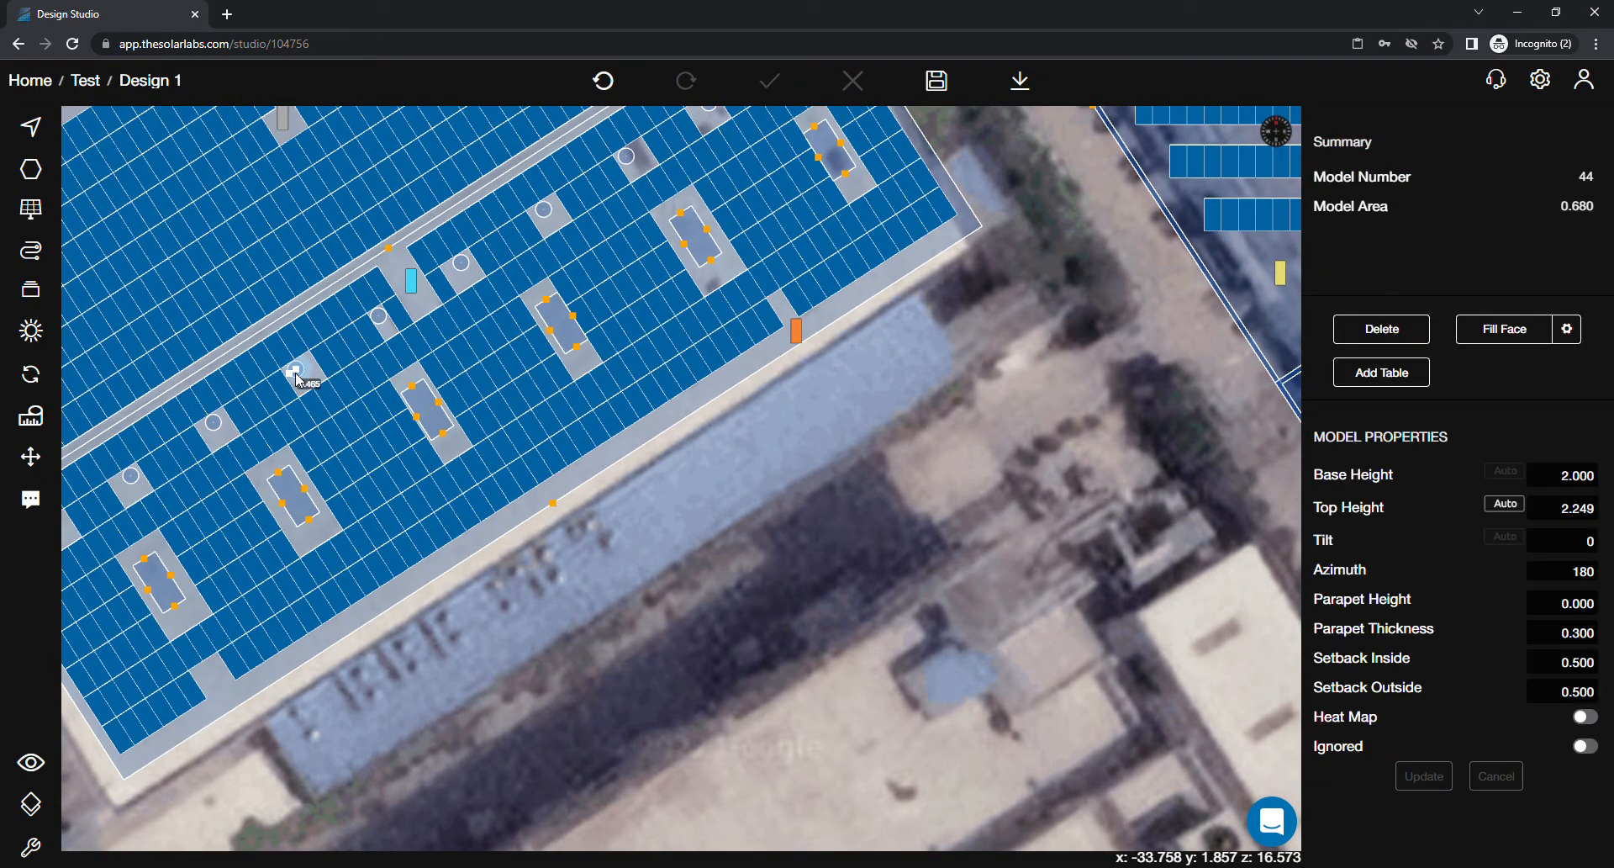
pyautogui.moveTo(1317, 736)
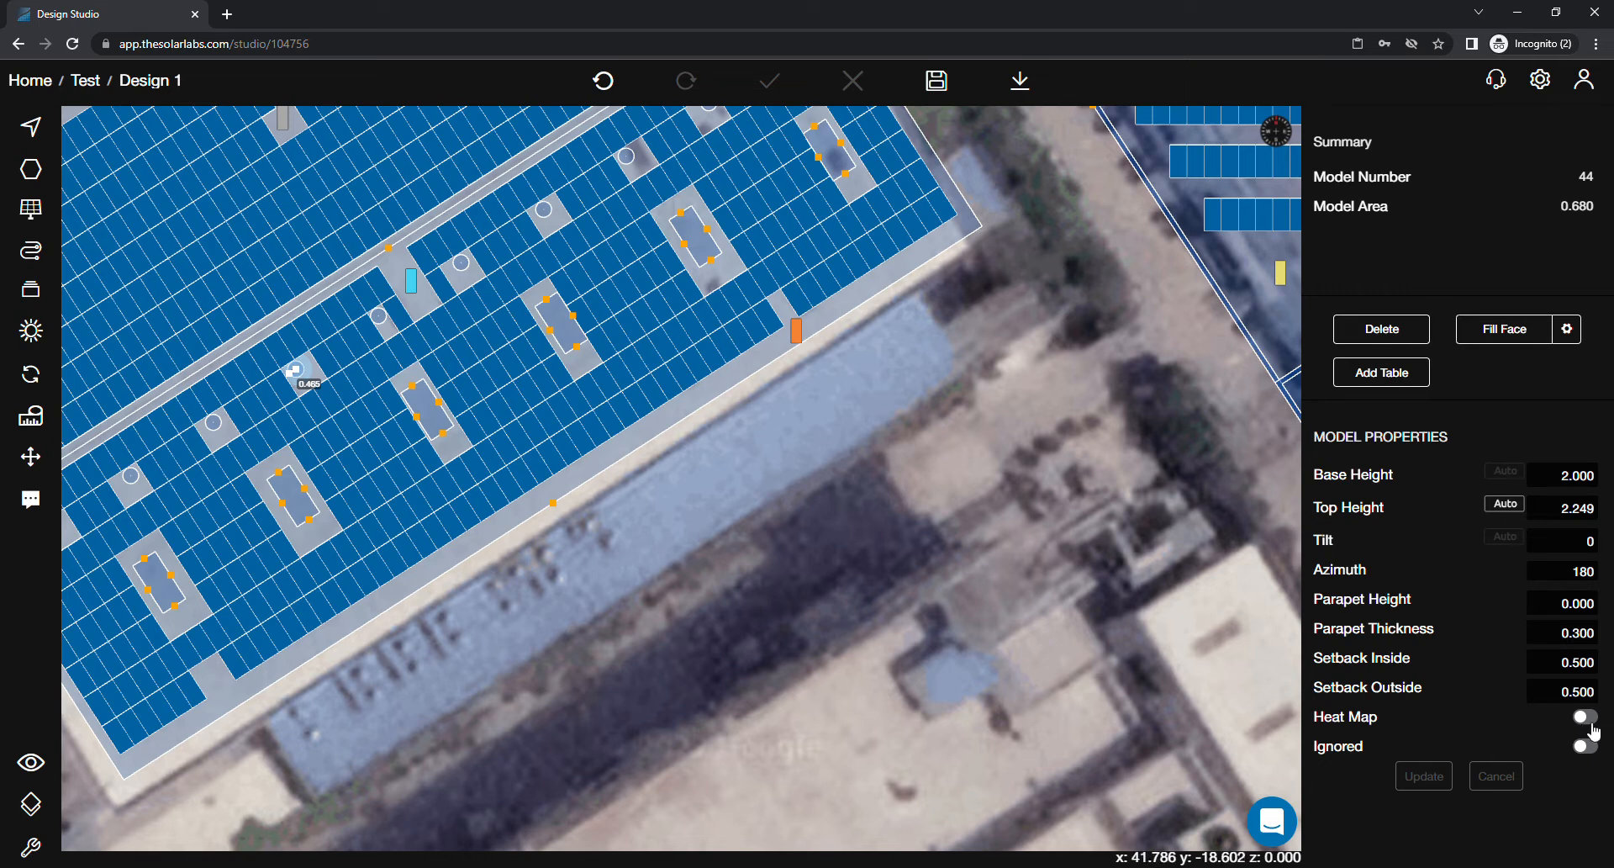
pyautogui.click(1584, 718)
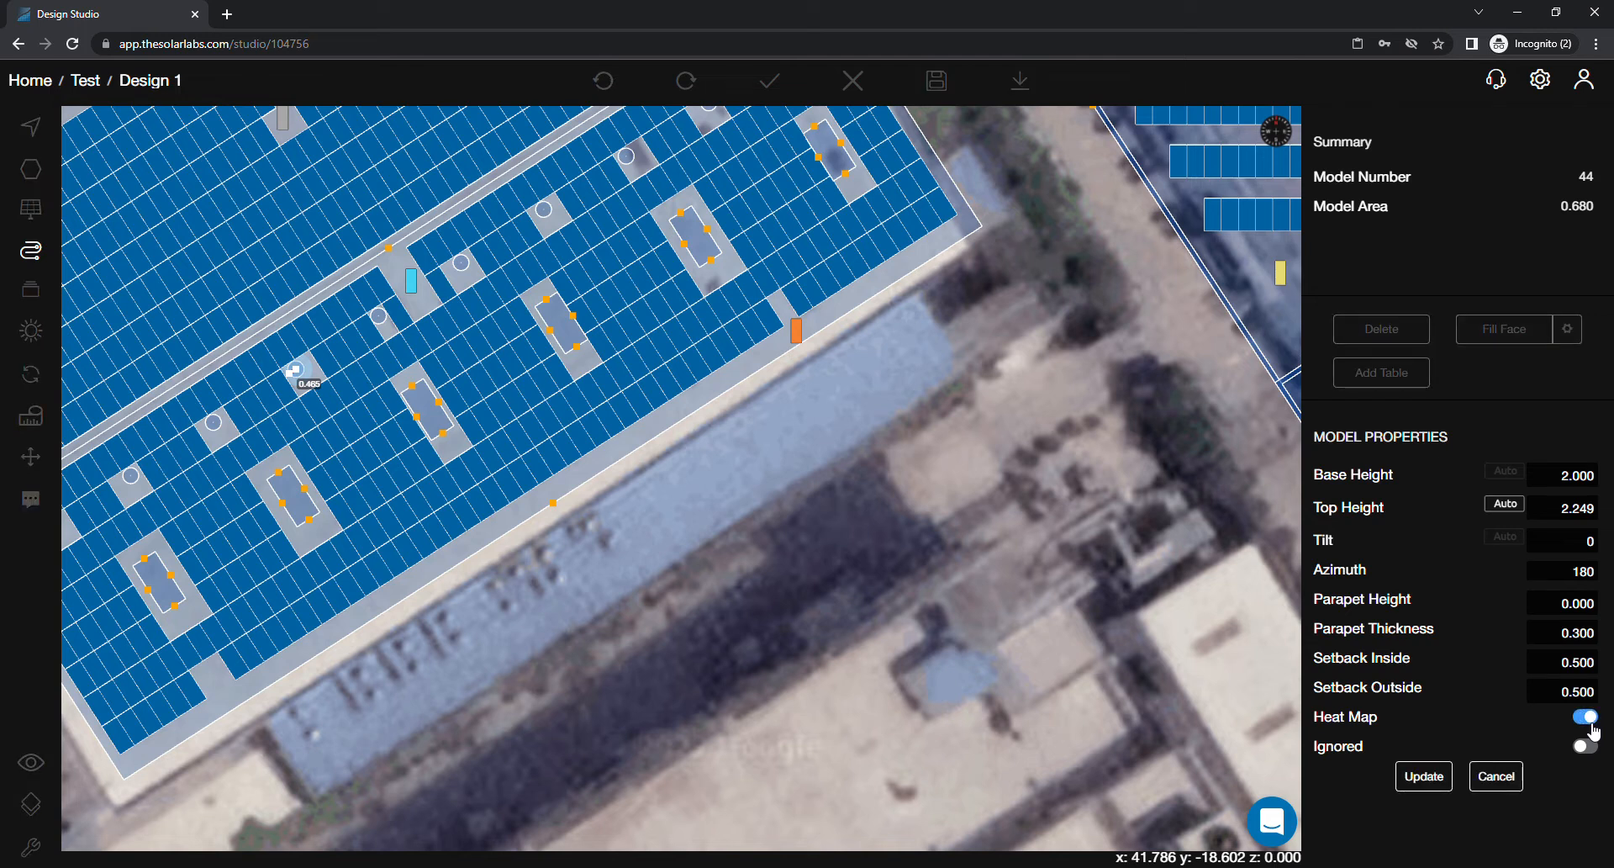
pyautogui.click(1584, 718)
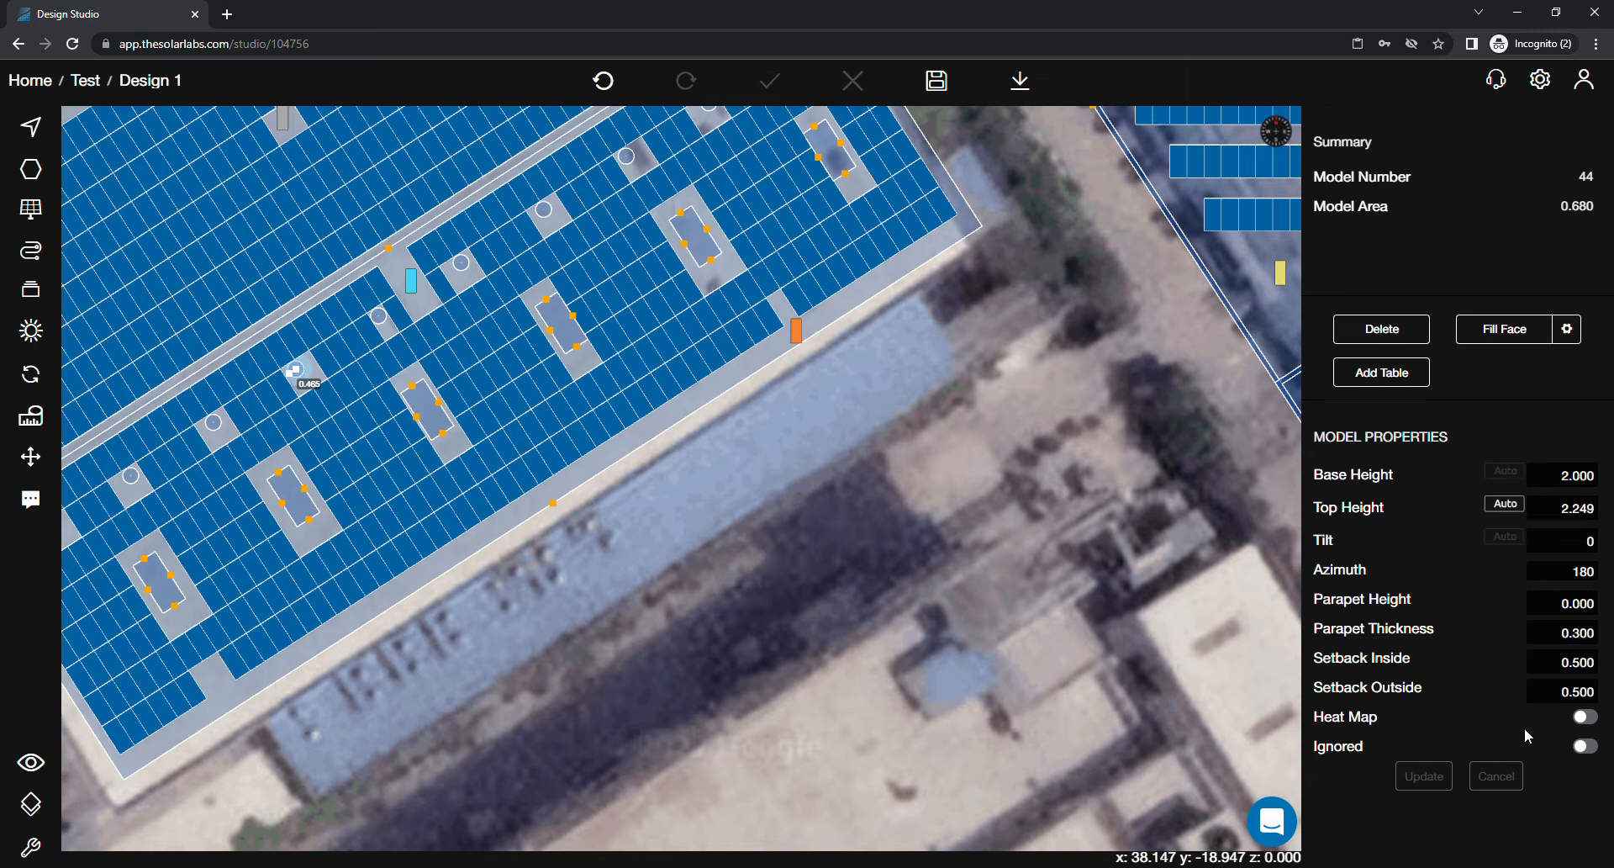
pyautogui.moveTo(1258, 343)
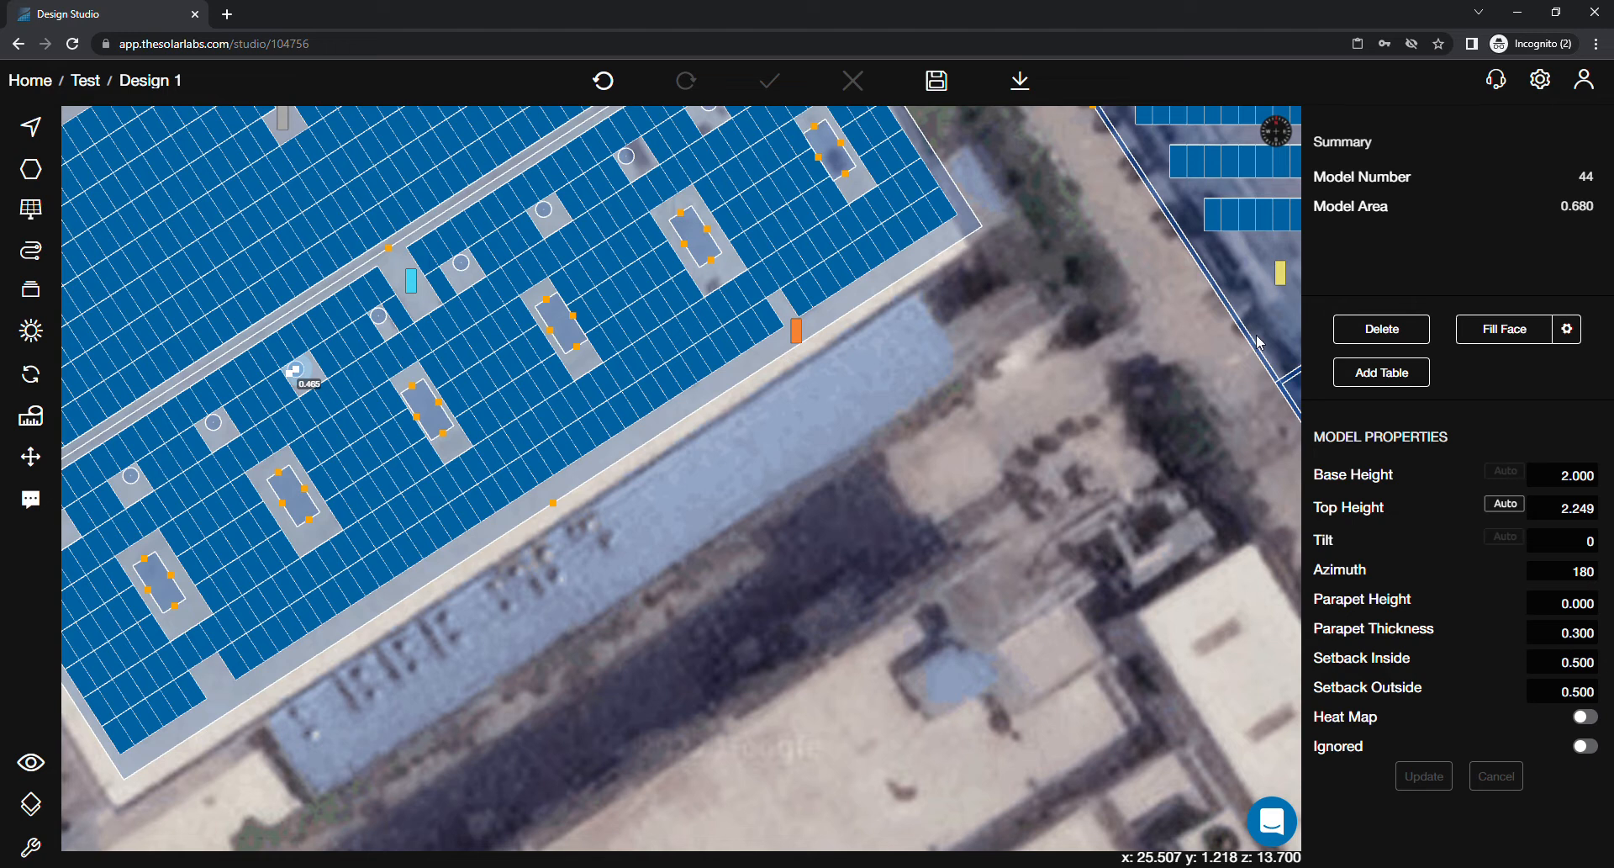
# Save the design with model 44's heat map still off.
pyautogui.click(935, 81)
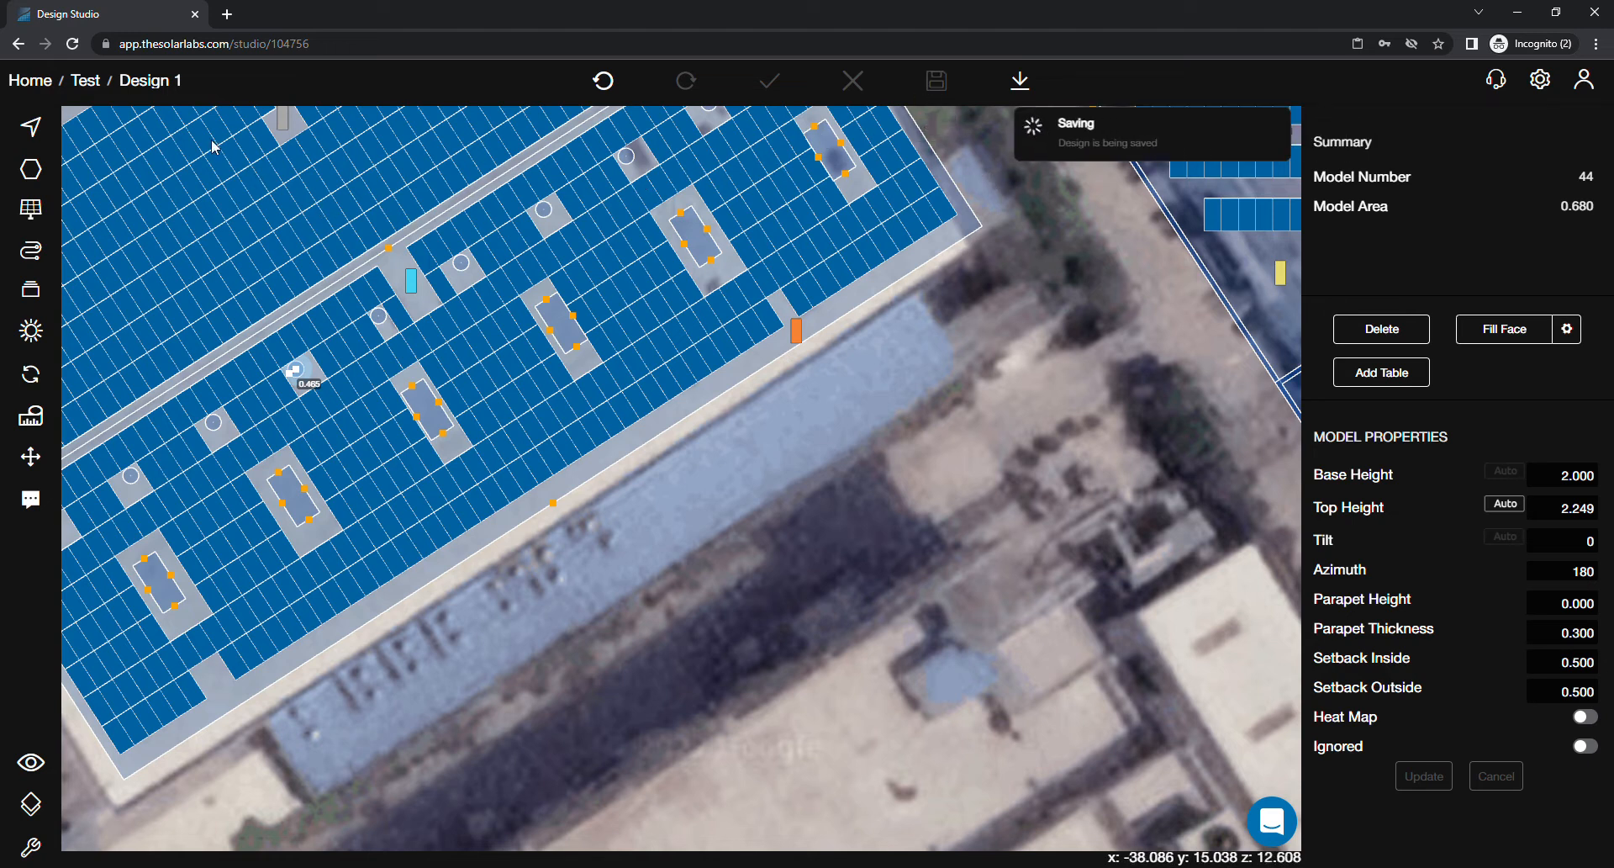
pyautogui.moveTo(163, 92)
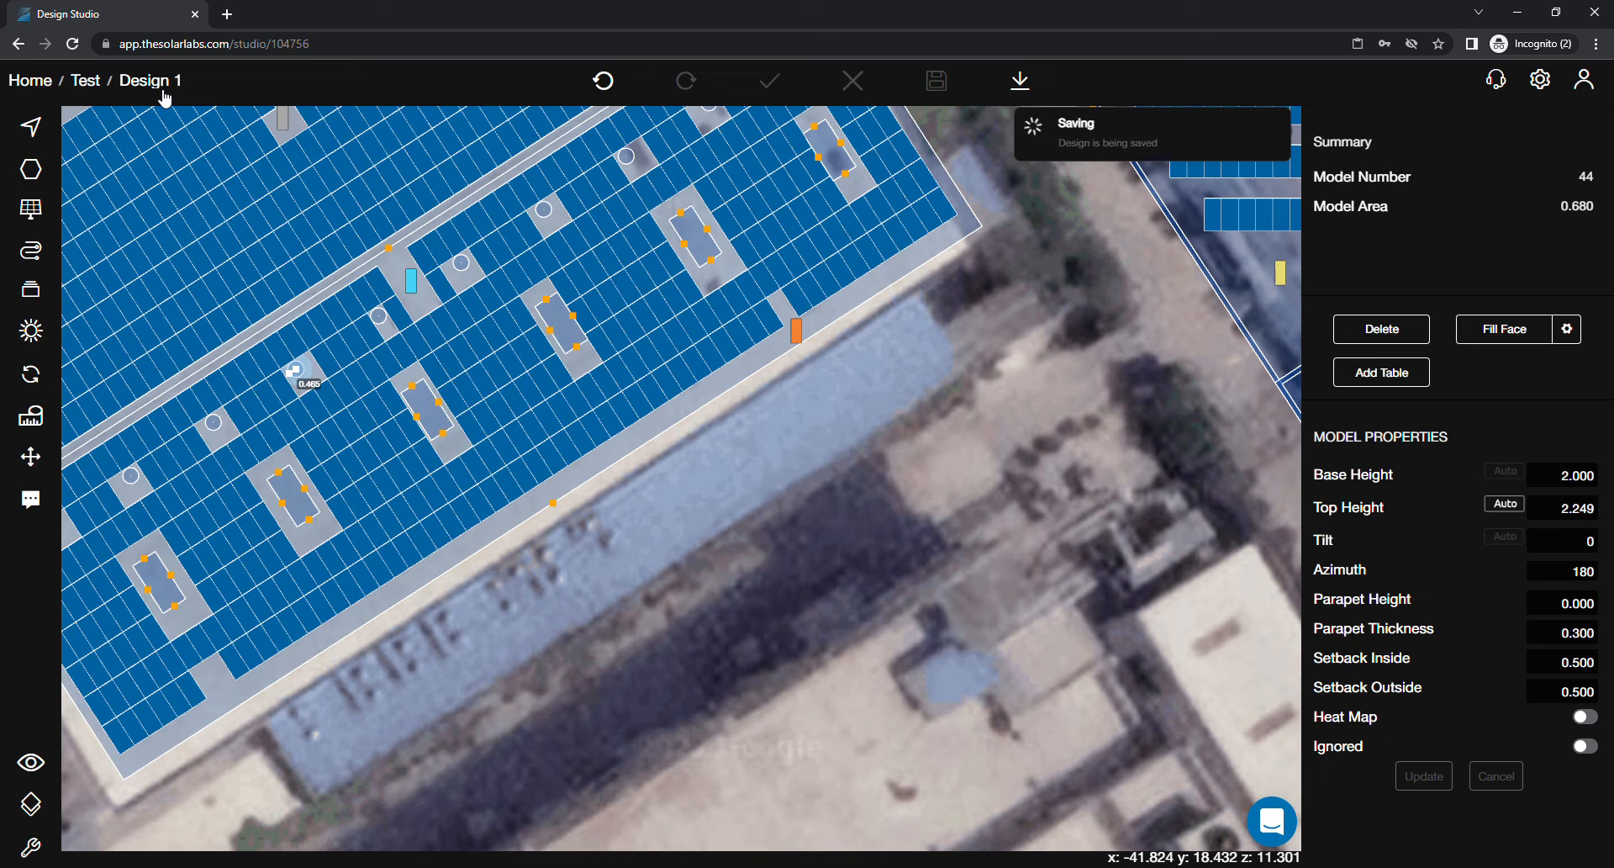